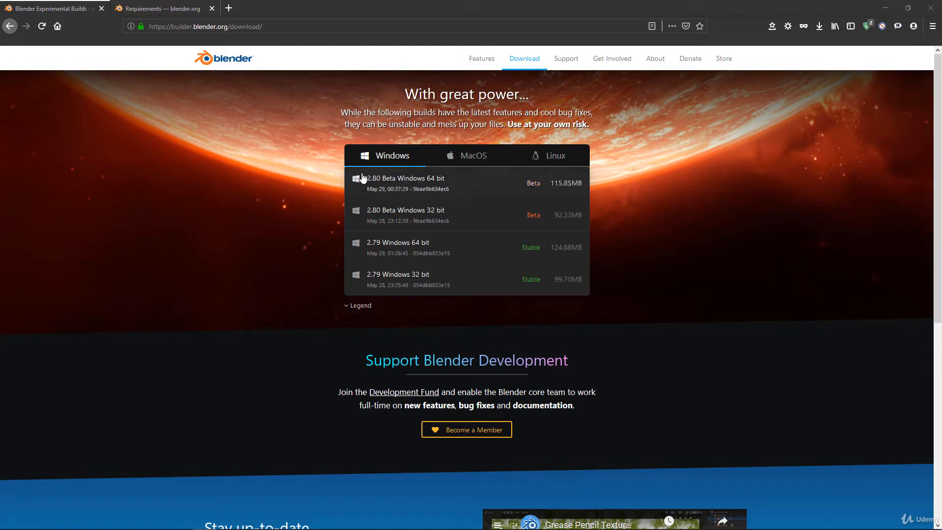
mouse_move(327, 198)
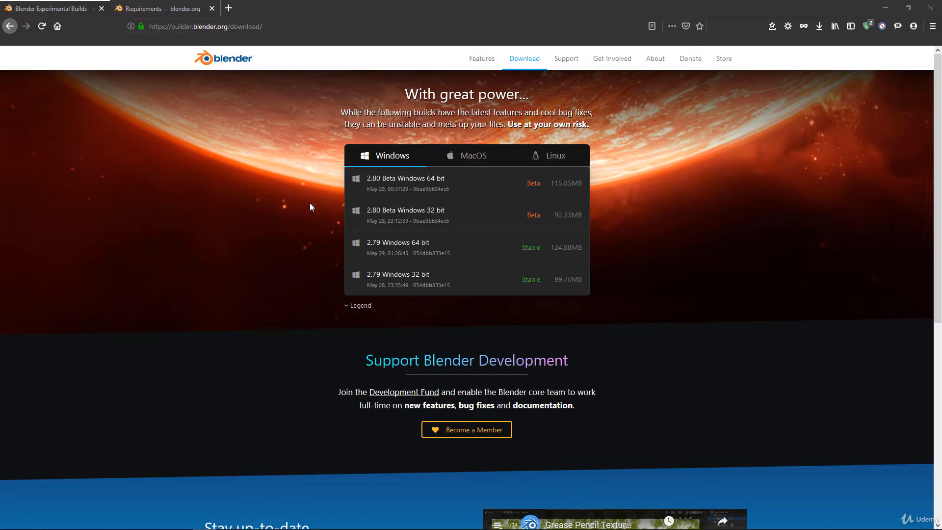
mouse_move(217, 179)
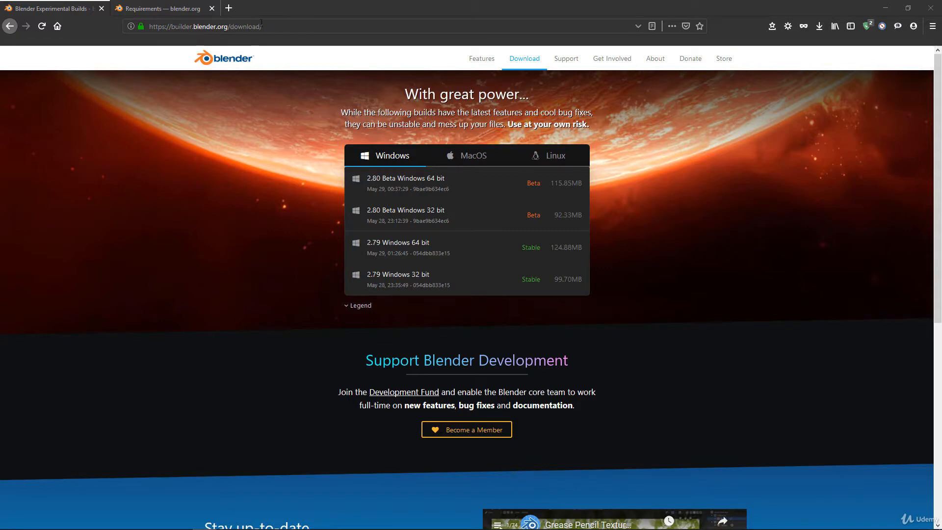
mouse_move(666, 188)
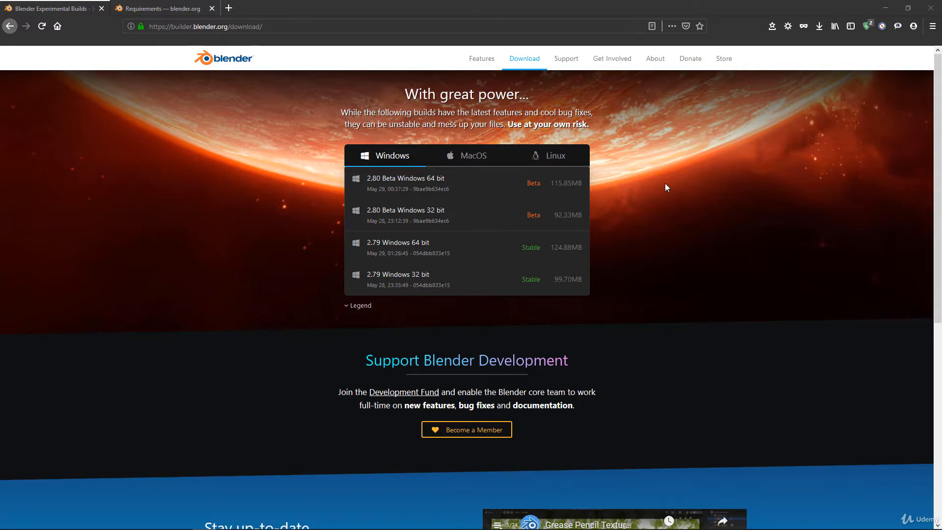
mouse_move(178, 51)
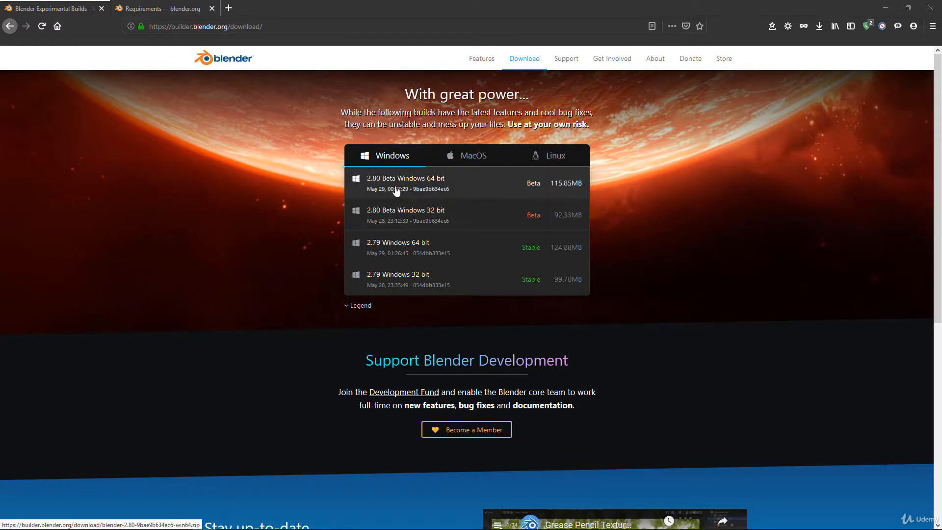
mouse_move(404, 184)
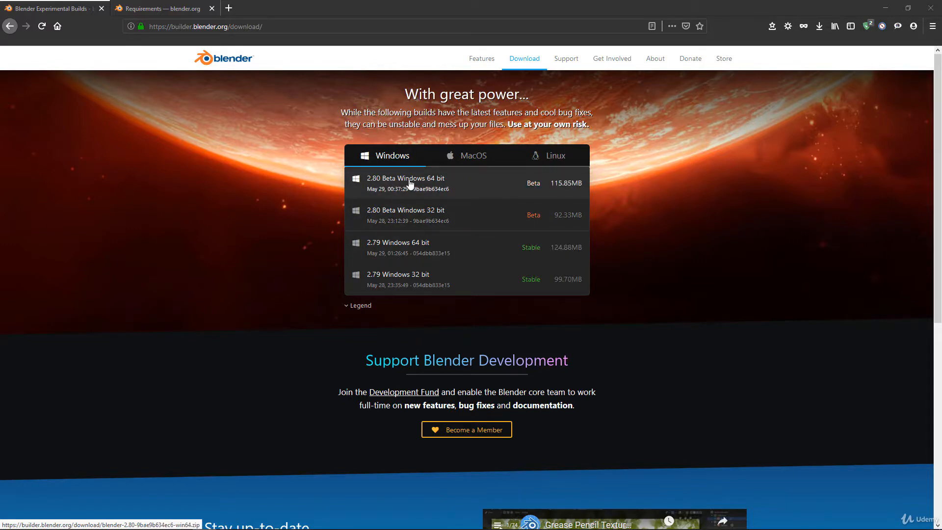
mouse_move(406, 183)
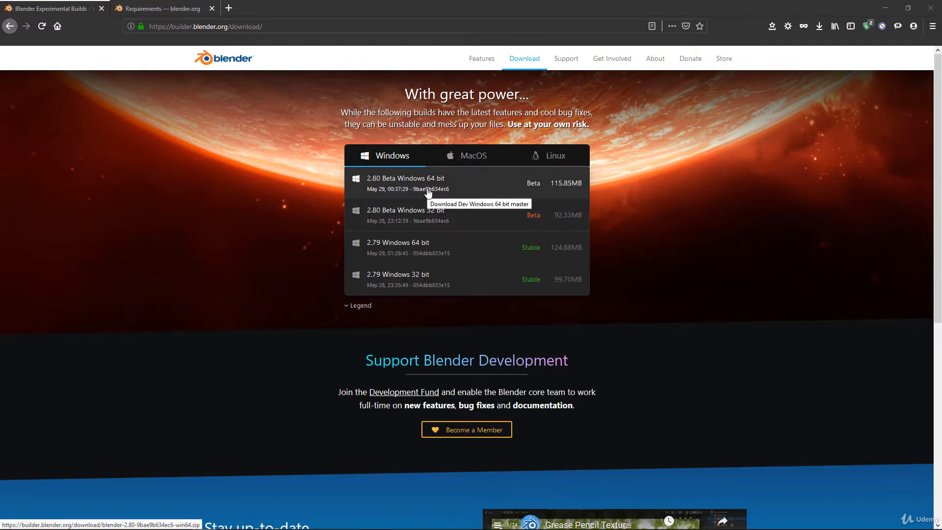
mouse_move(444, 215)
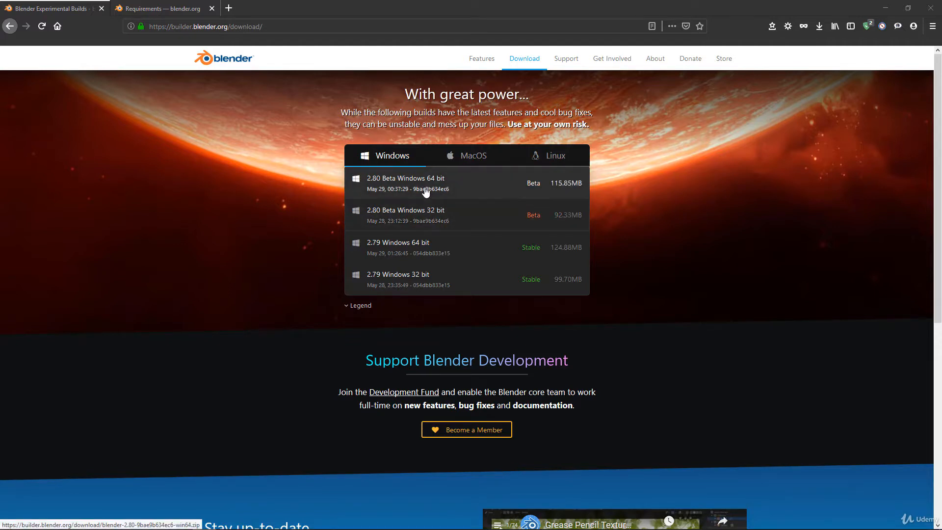
mouse_move(424, 193)
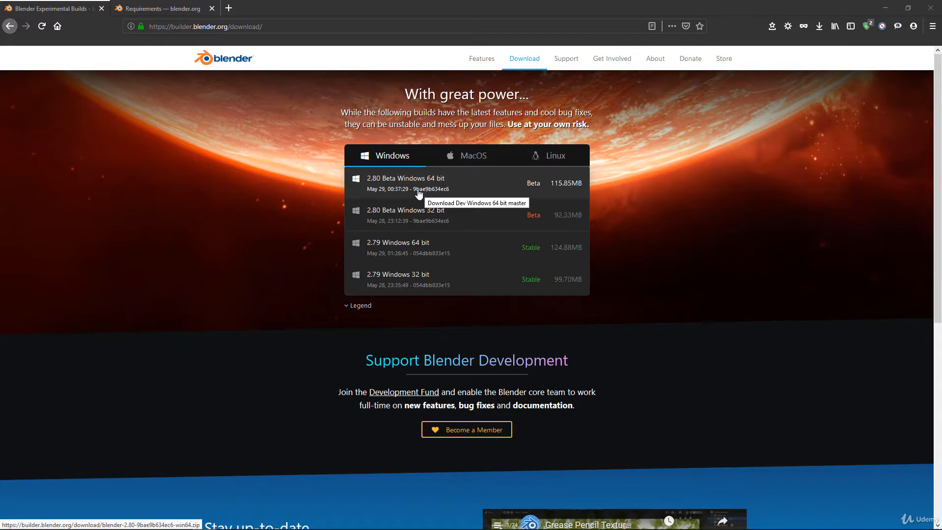
mouse_move(496, 173)
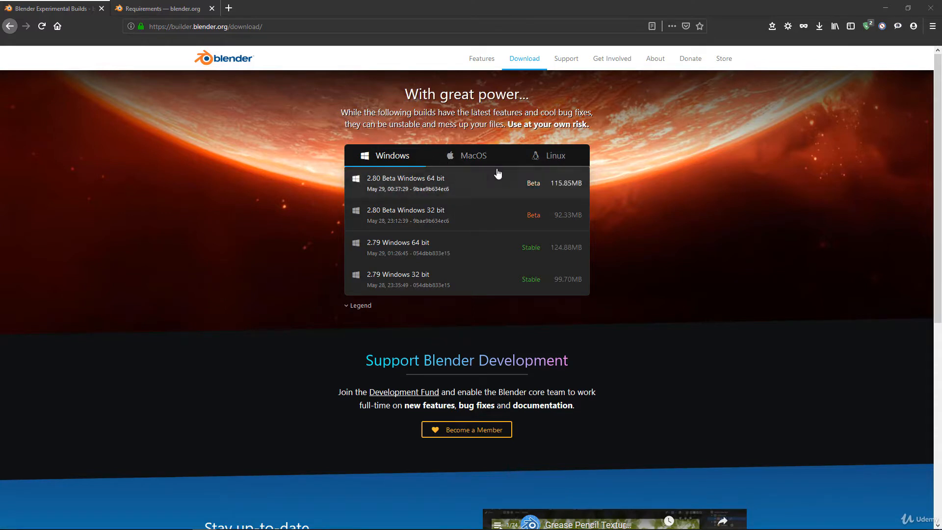
mouse_move(446, 175)
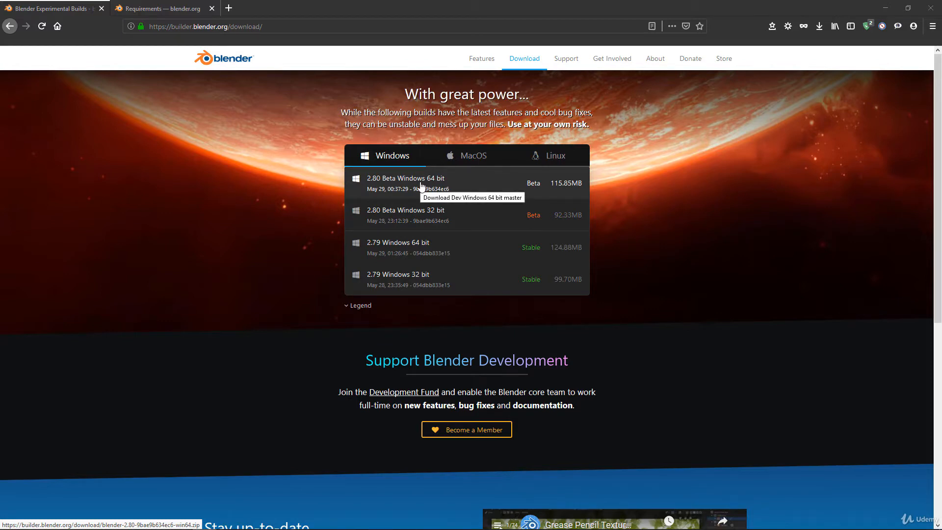
mouse_move(303, 197)
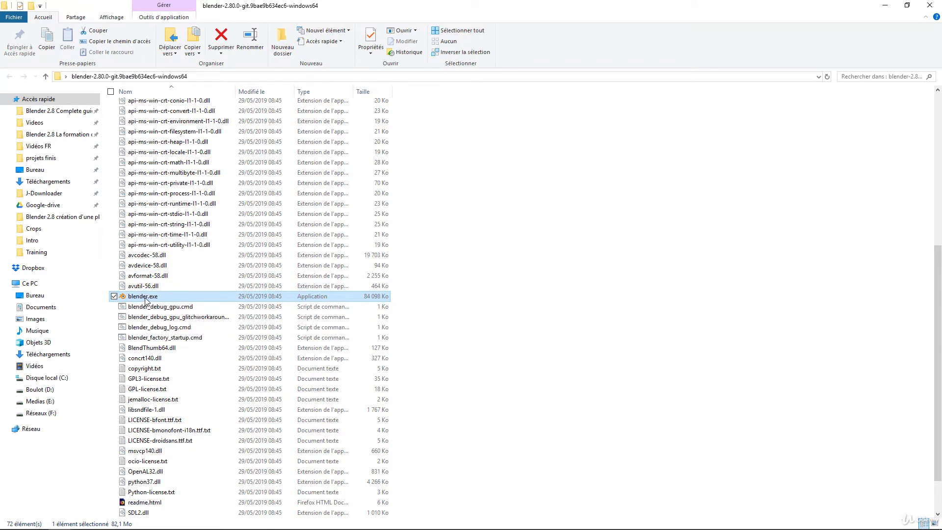
Launch blender.exe from the 2.80 beta folder, running it anyway past the SmartScreen warning
double_click(142, 297)
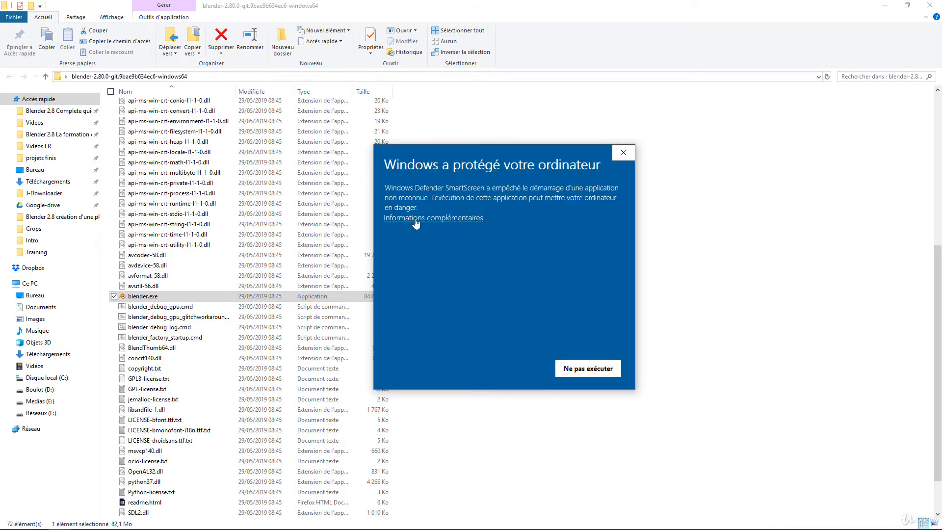
mouse_move(455, 224)
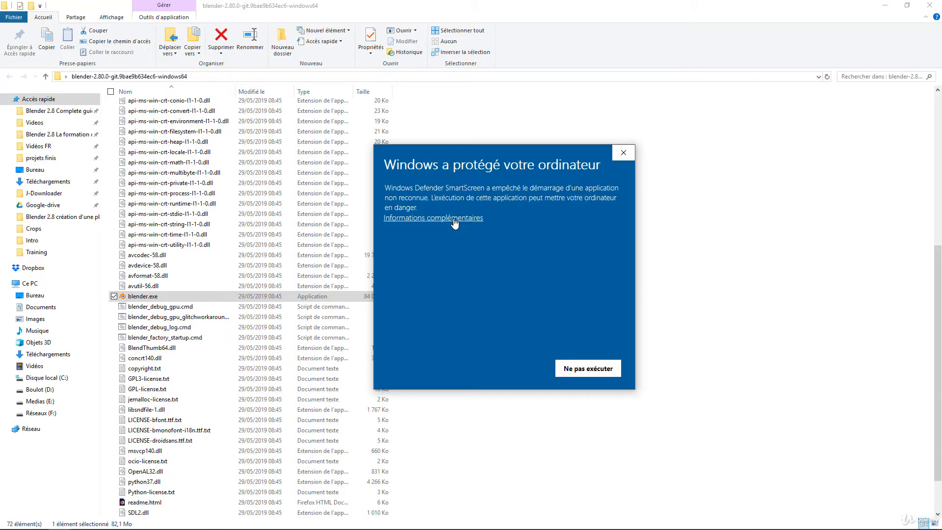
click(433, 218)
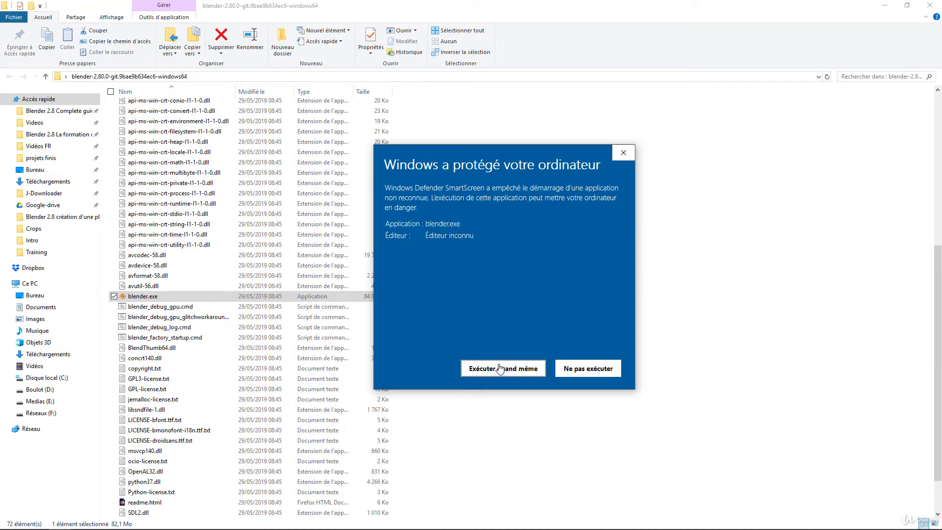
click(502, 369)
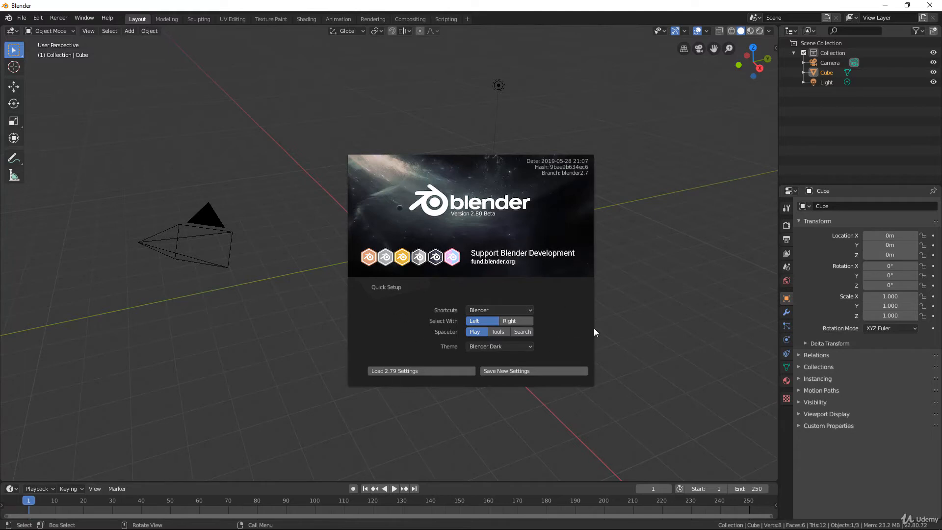
mouse_move(346, 271)
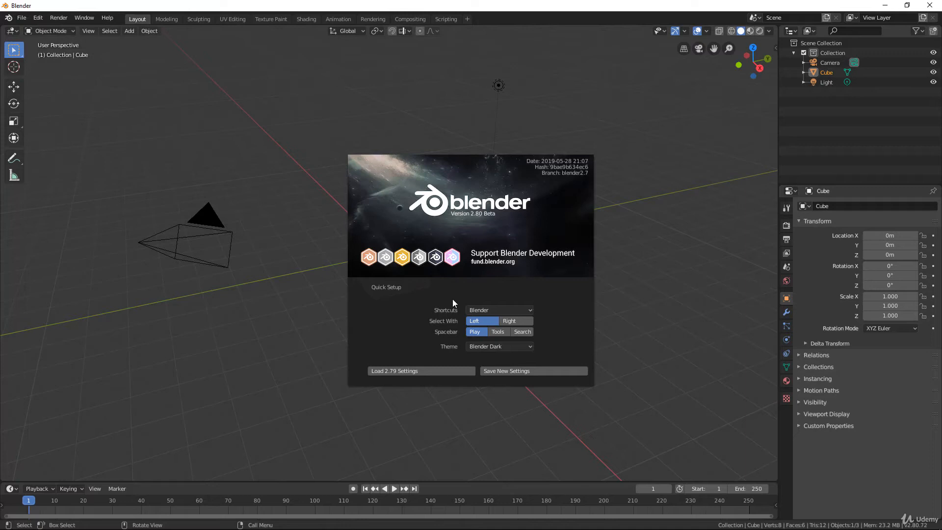
mouse_move(559, 340)
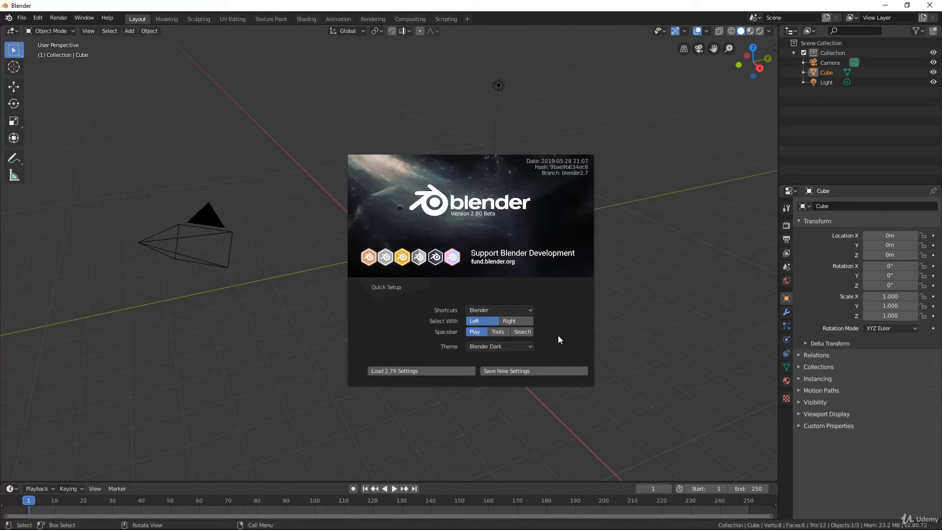
mouse_move(351, 509)
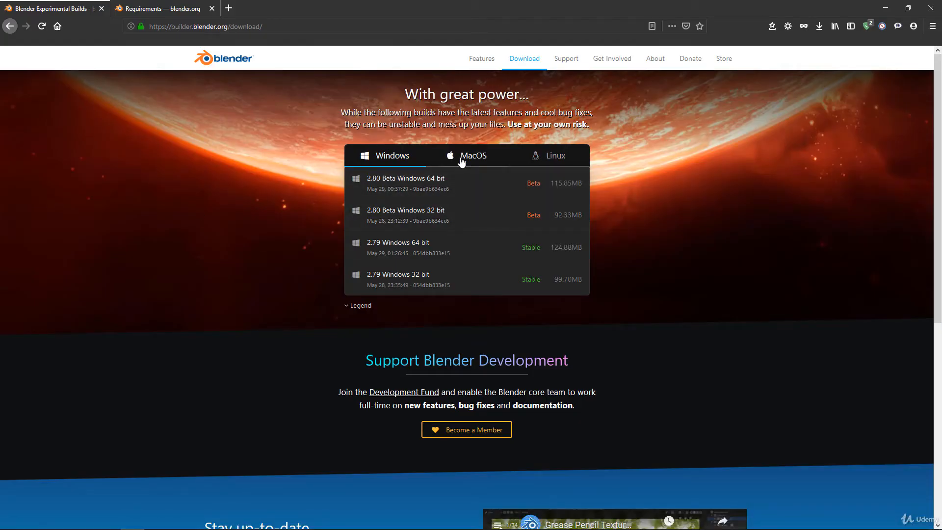
click(555, 156)
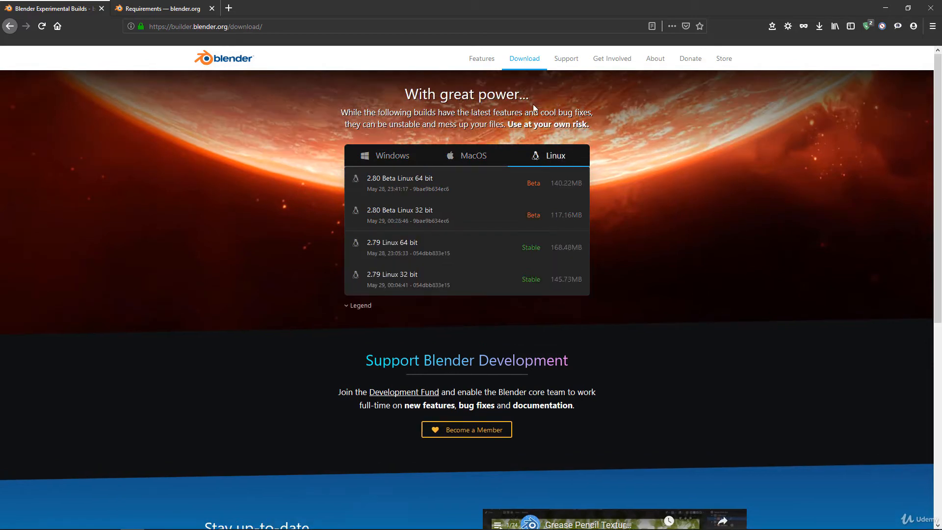
click(392, 155)
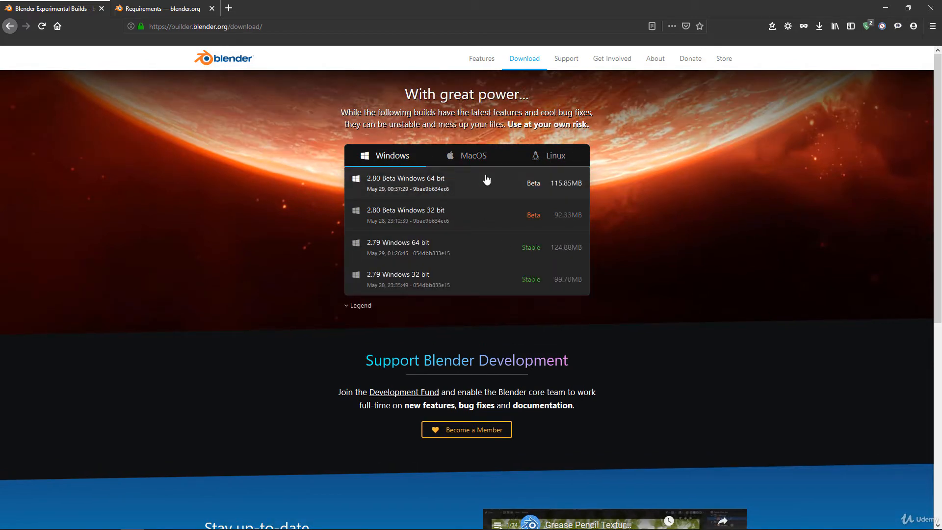
mouse_move(474, 186)
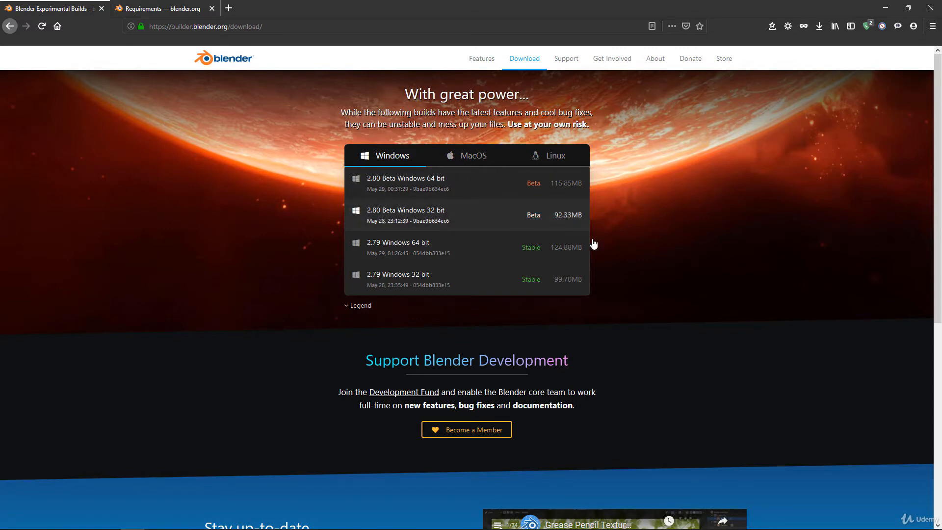
mouse_move(342, 202)
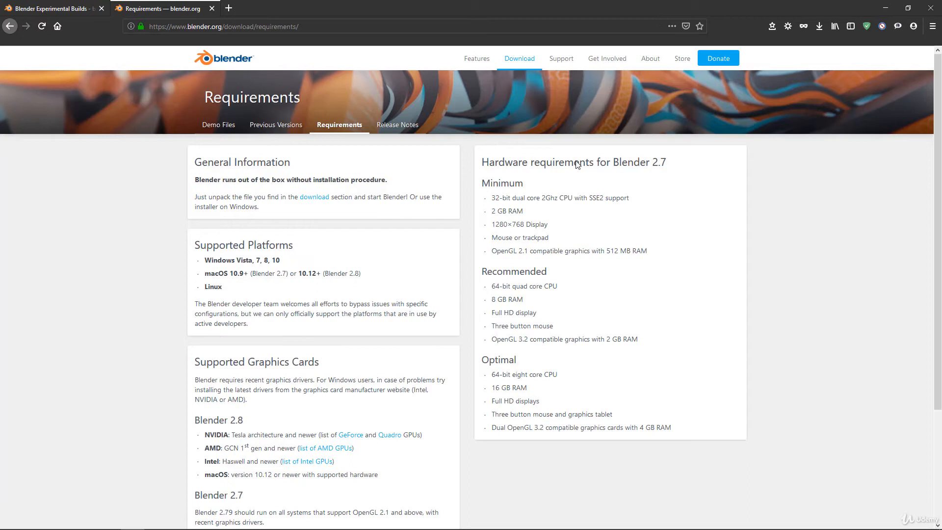
mouse_move(652, 160)
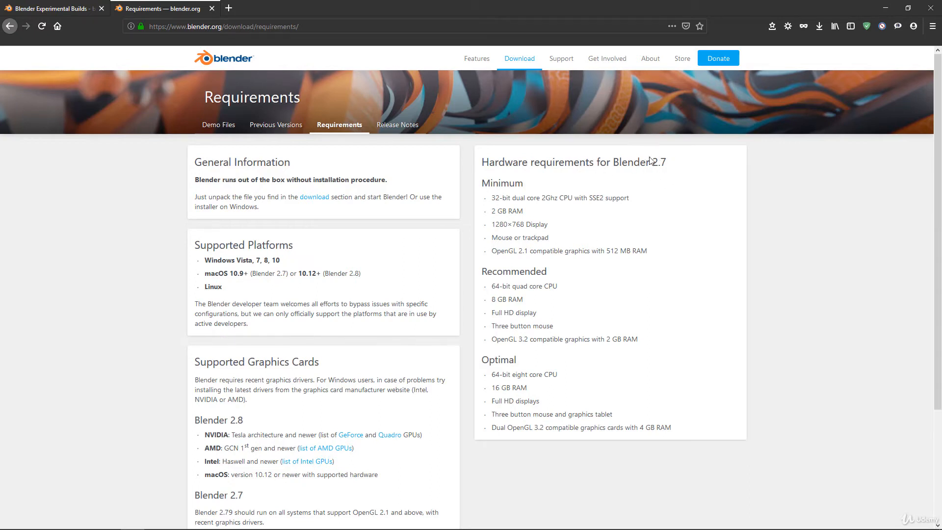
mouse_move(650, 168)
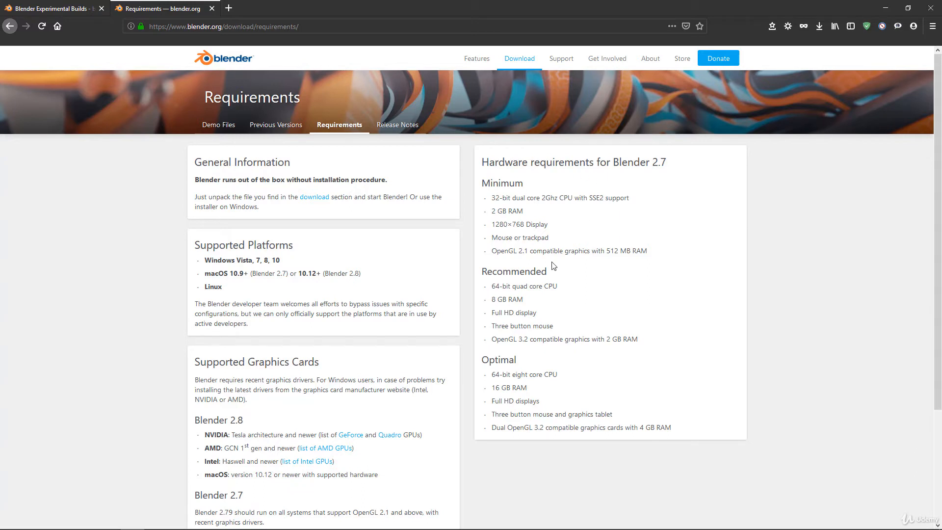
mouse_move(518, 251)
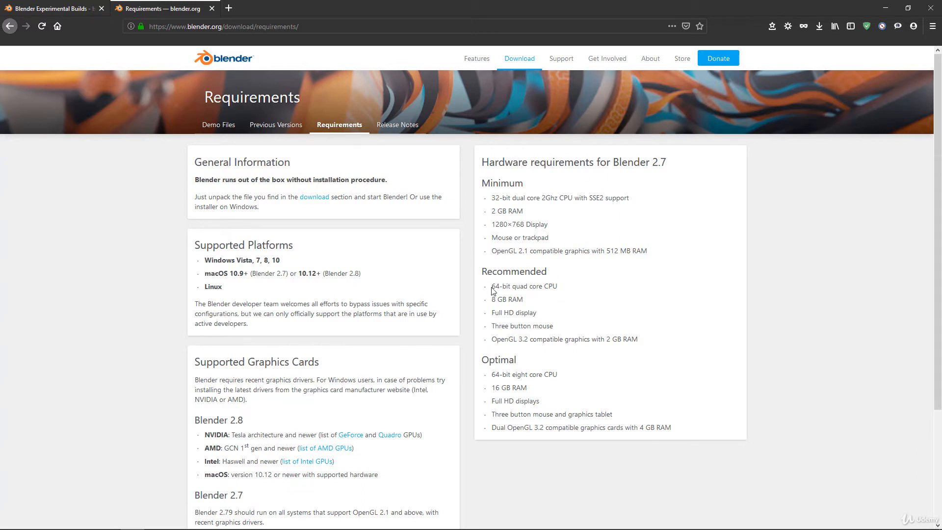
mouse_move(514, 294)
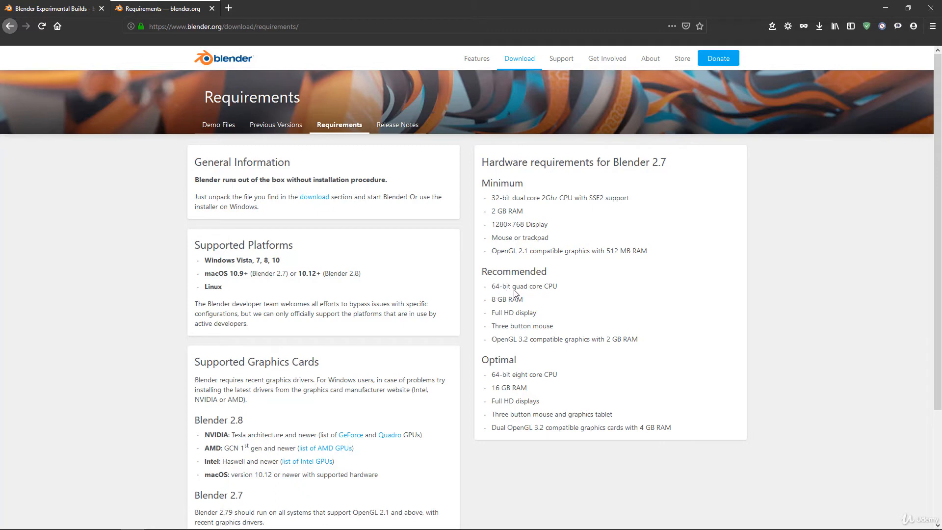
mouse_move(561, 295)
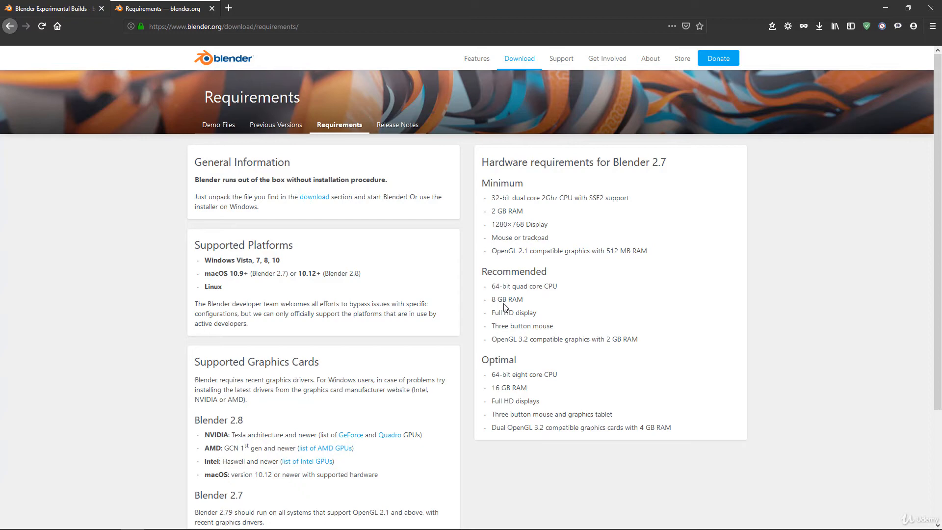
mouse_move(518, 321)
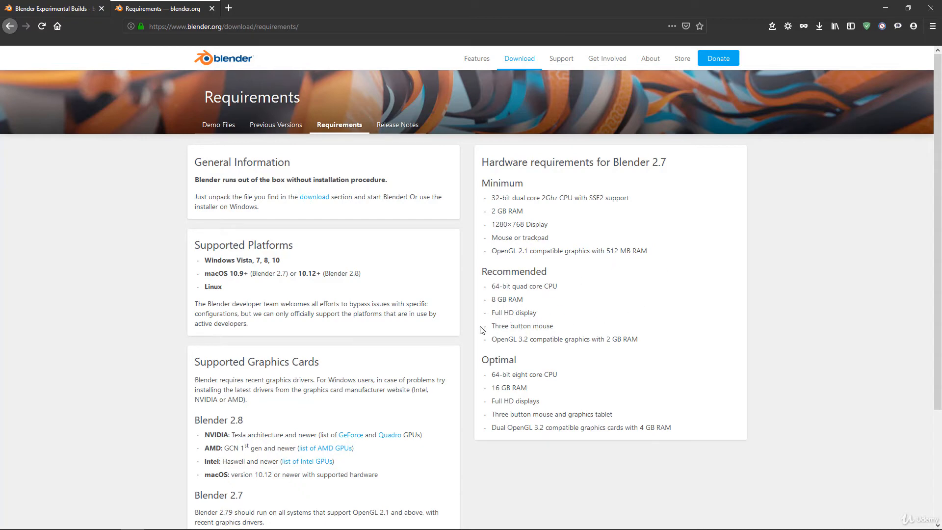
mouse_move(521, 343)
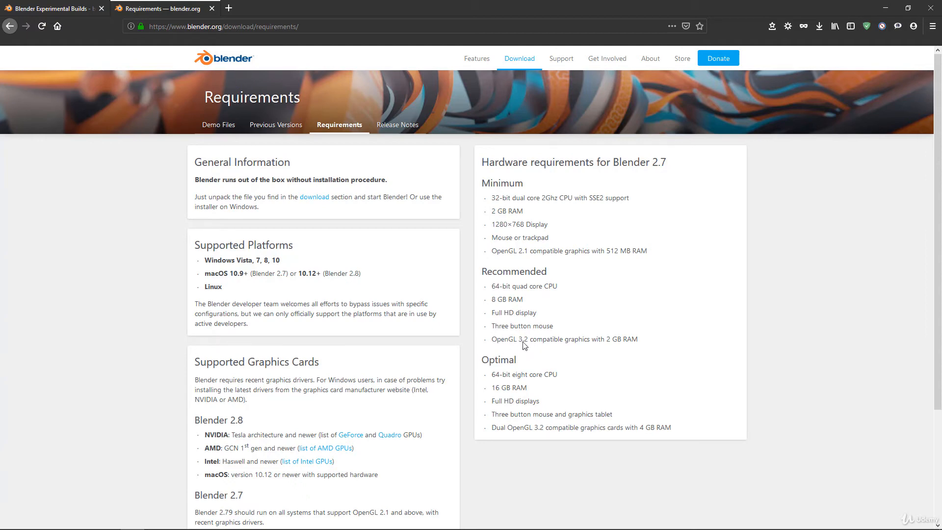
mouse_move(573, 345)
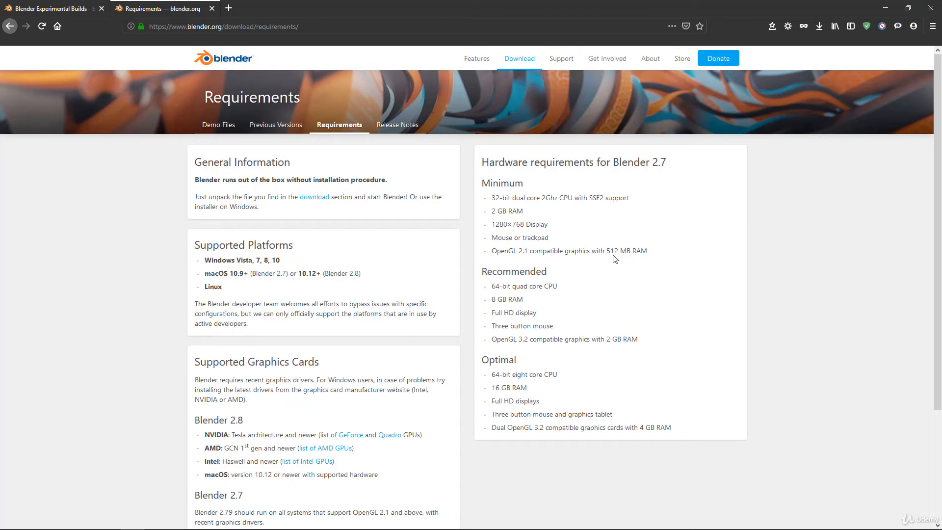
mouse_move(619, 276)
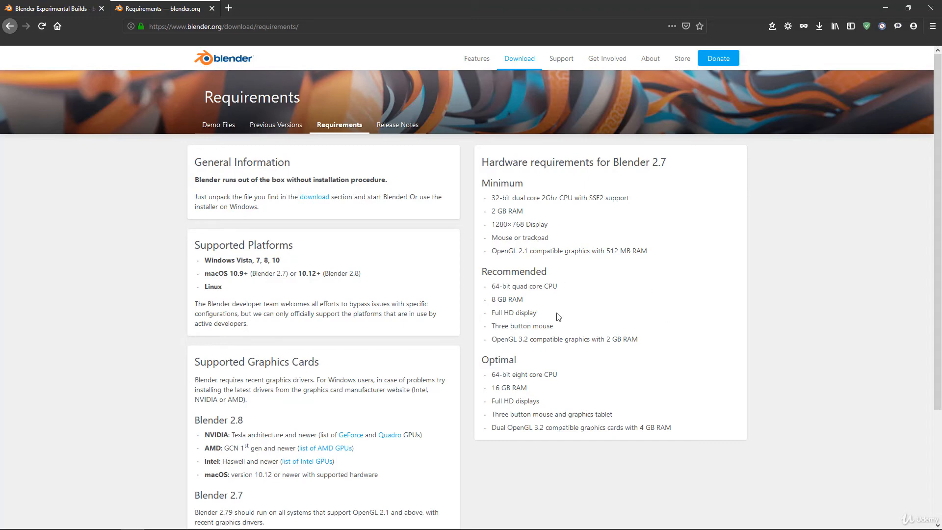
mouse_move(631, 351)
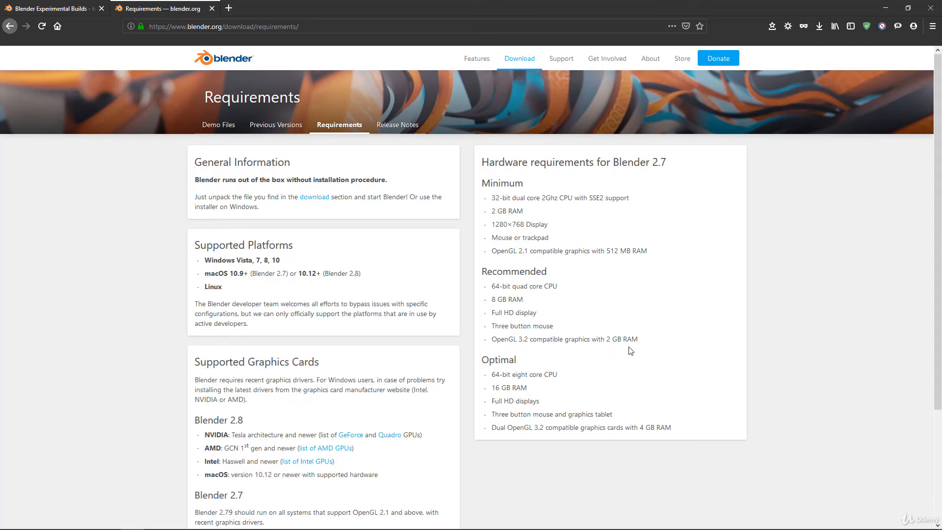
drag(492, 325, 639, 339)
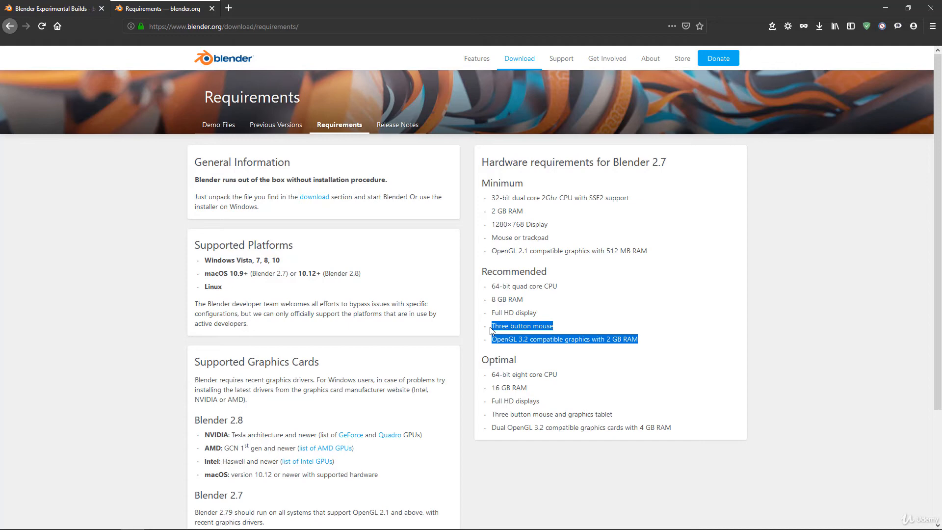
click(642, 342)
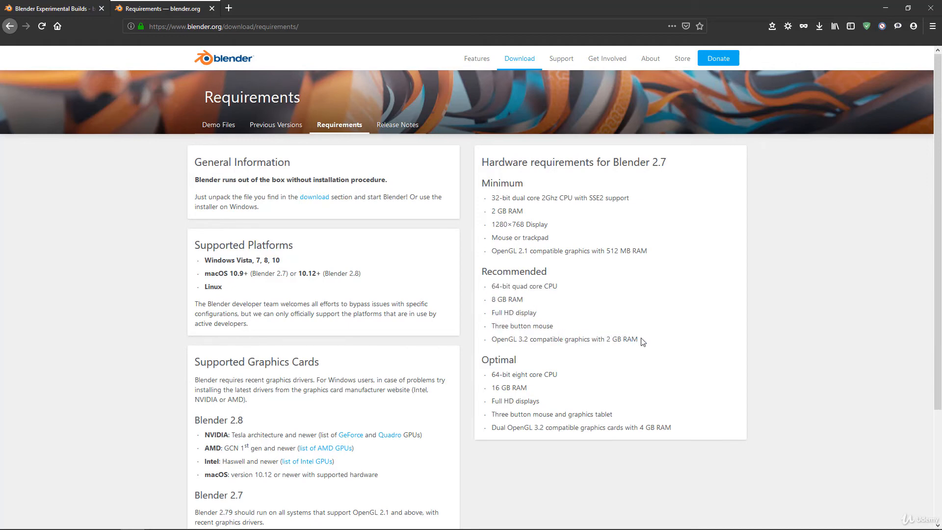
drag(599, 339, 638, 339)
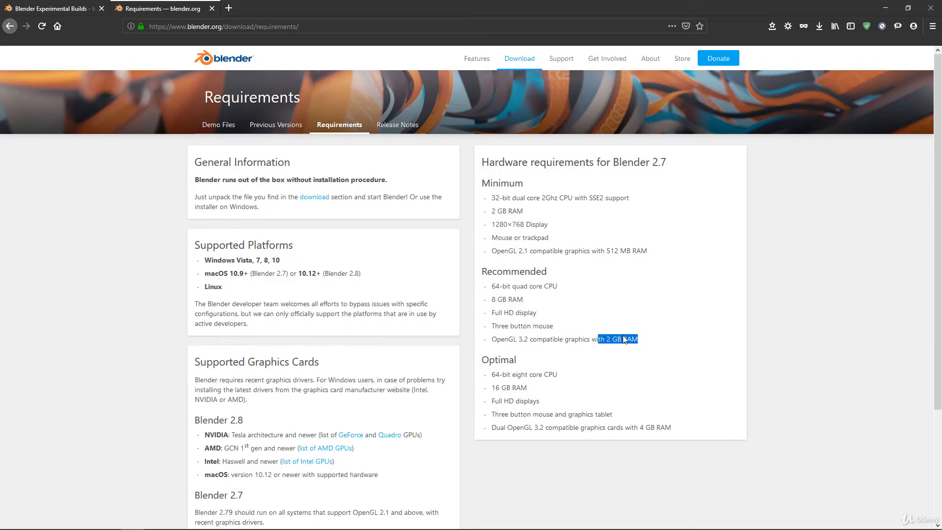
click(620, 299)
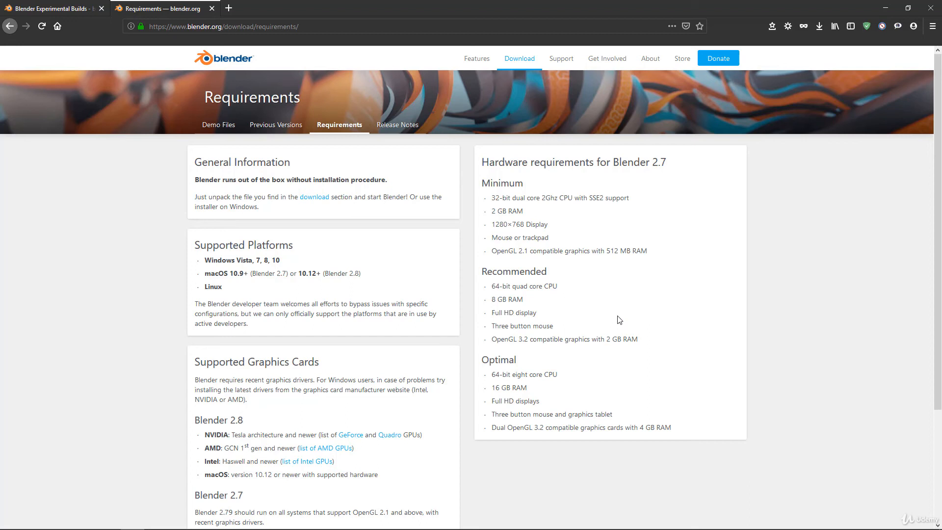
mouse_move(483, 275)
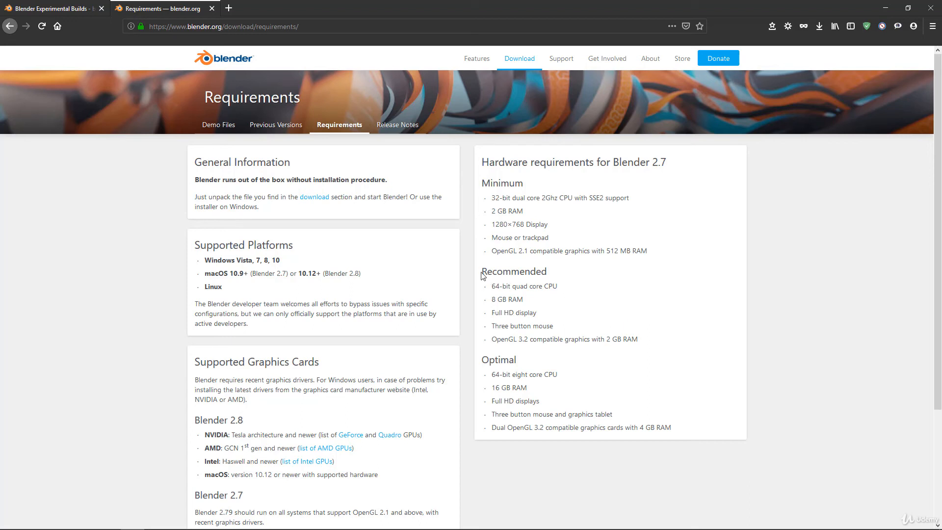
mouse_move(538, 303)
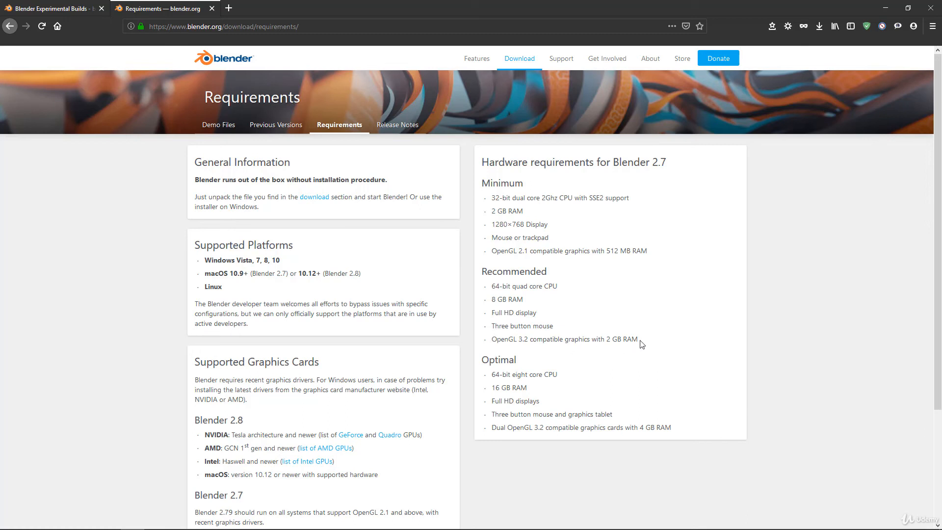
mouse_move(549, 306)
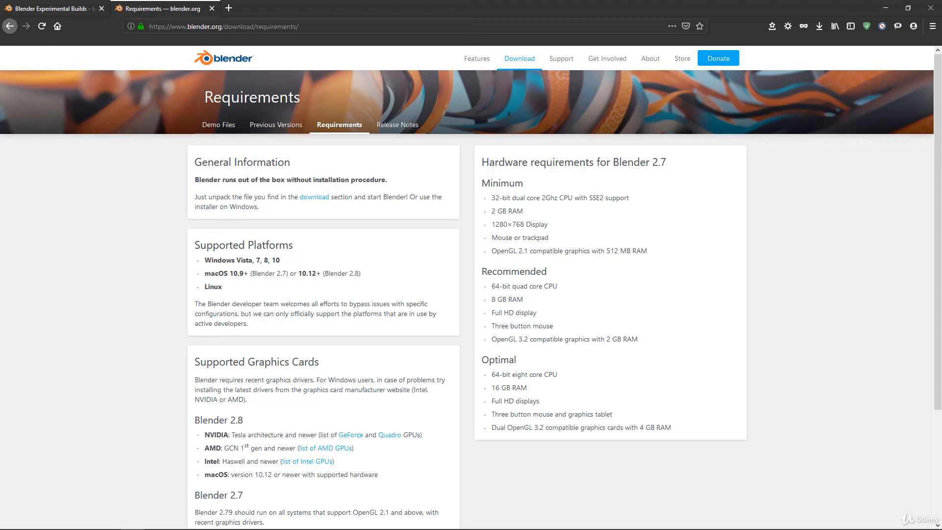
click(373, 519)
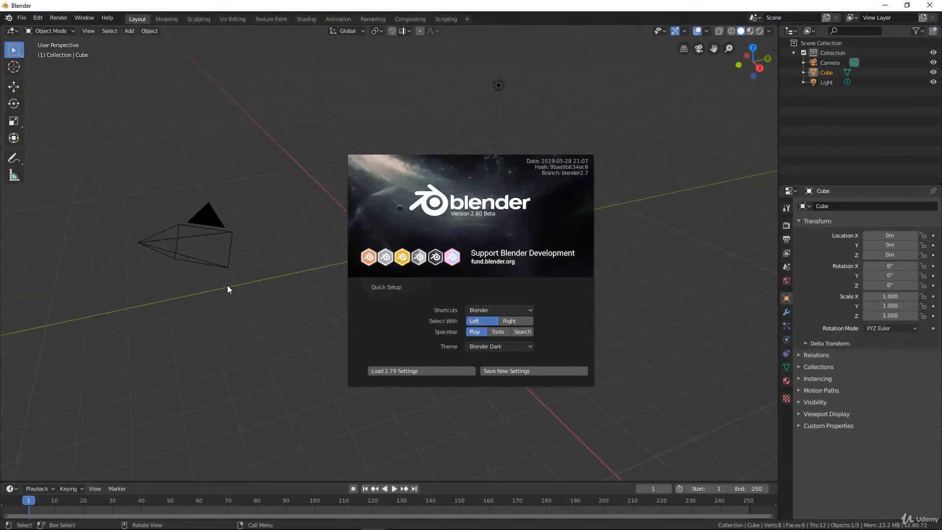
mouse_move(653, 288)
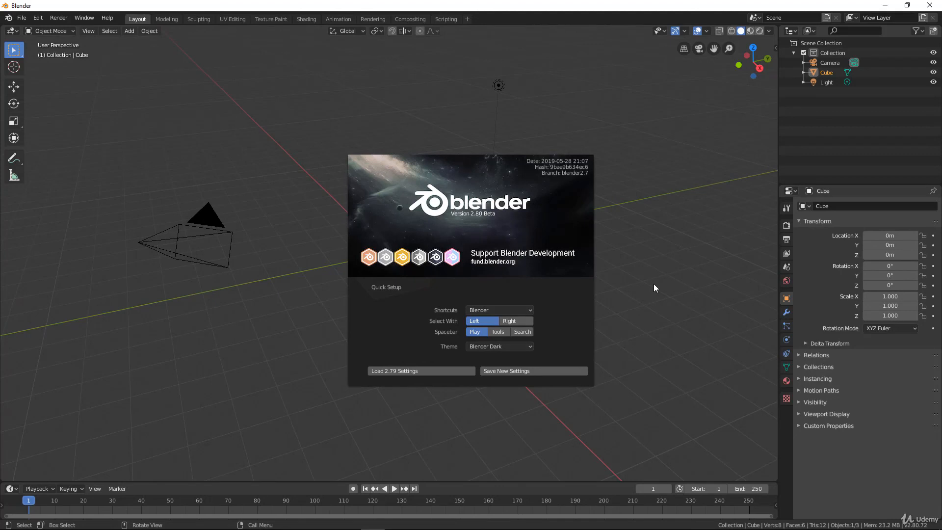
mouse_move(688, 13)
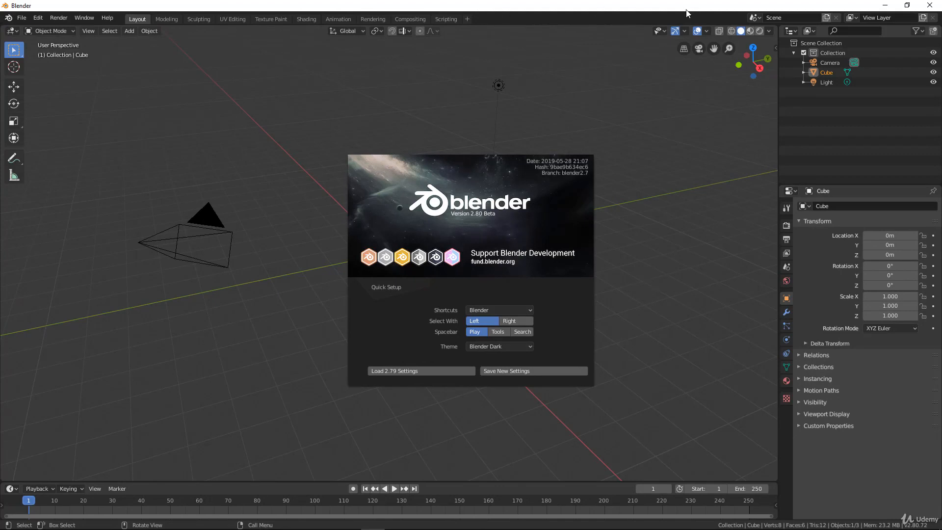